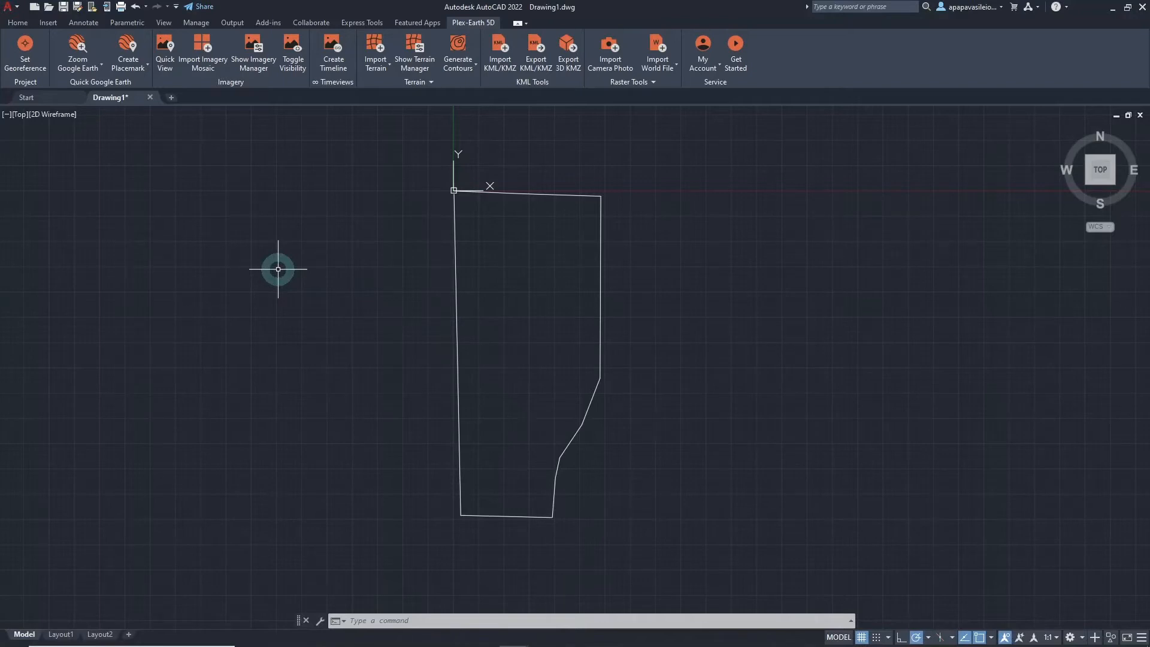
mouse_move(76, 150)
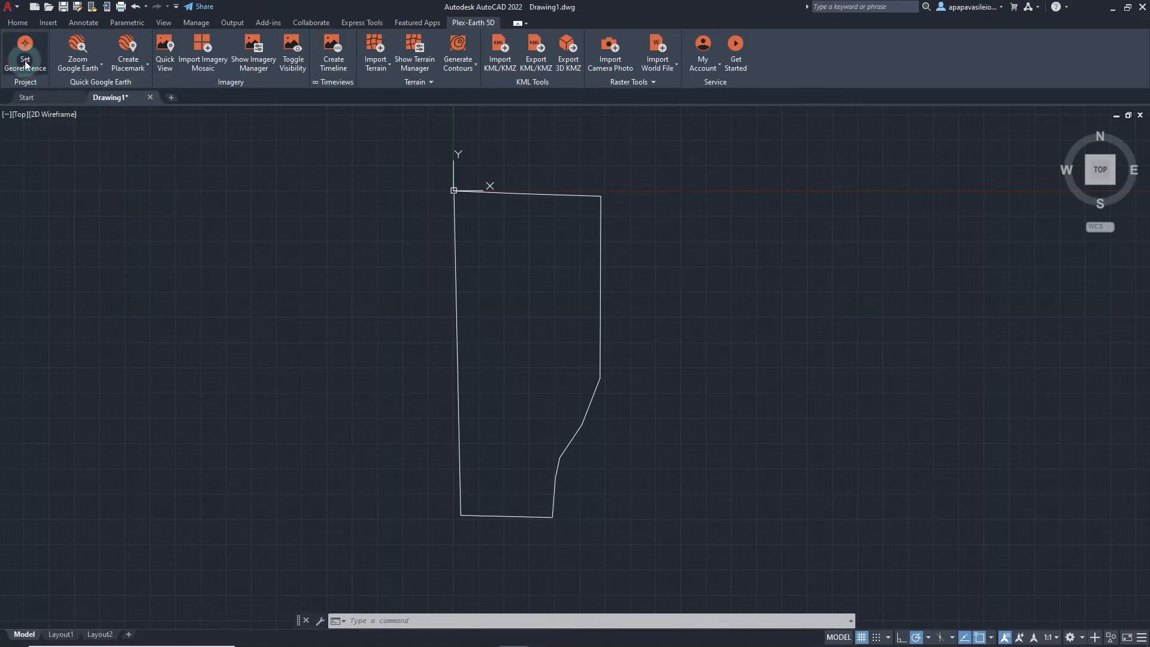
Step: Set Georeference and confirm the Quick Georeference location at 36.093541, -115.185446 in meters
left_click(26, 53)
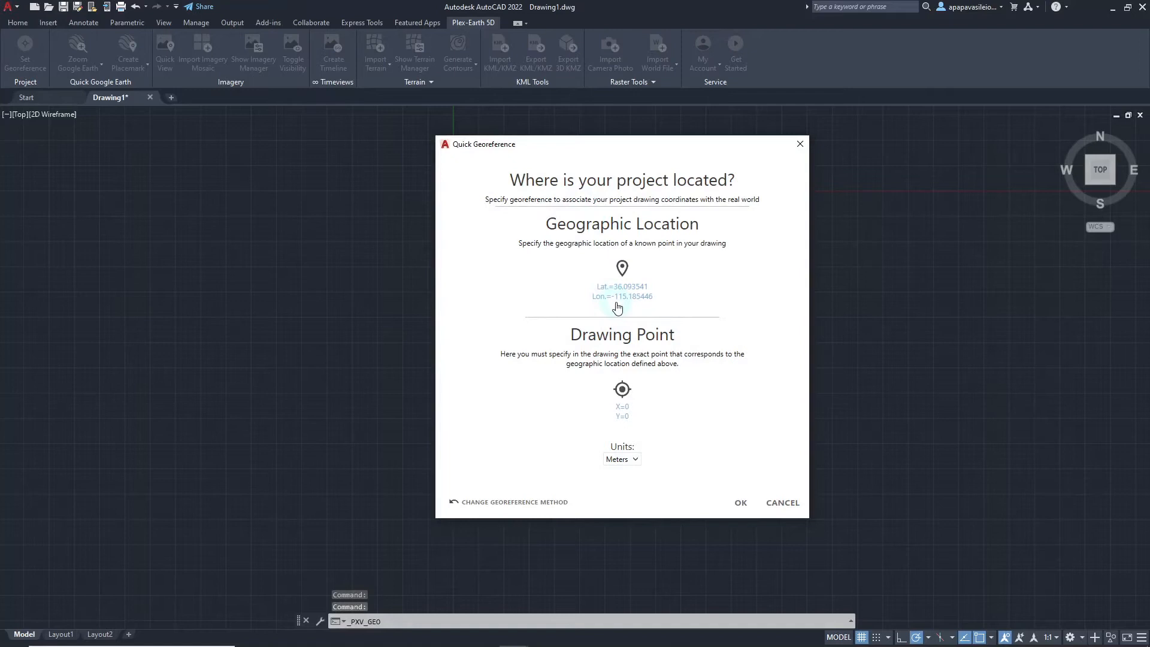
left_click(739, 503)
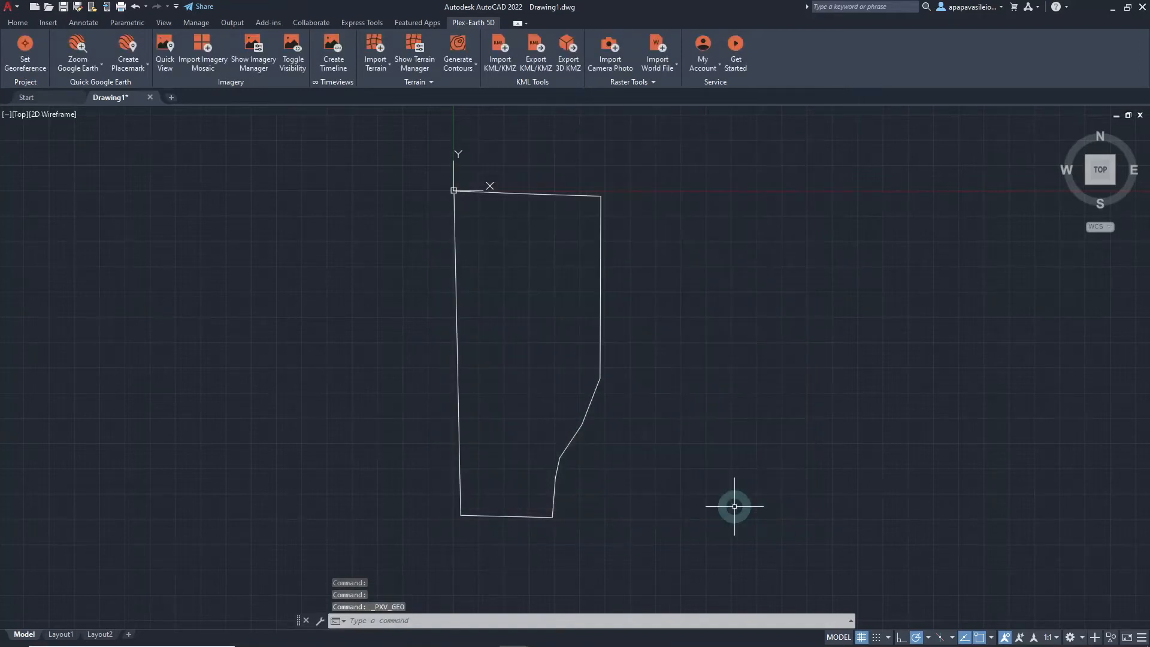
mouse_move(301, 110)
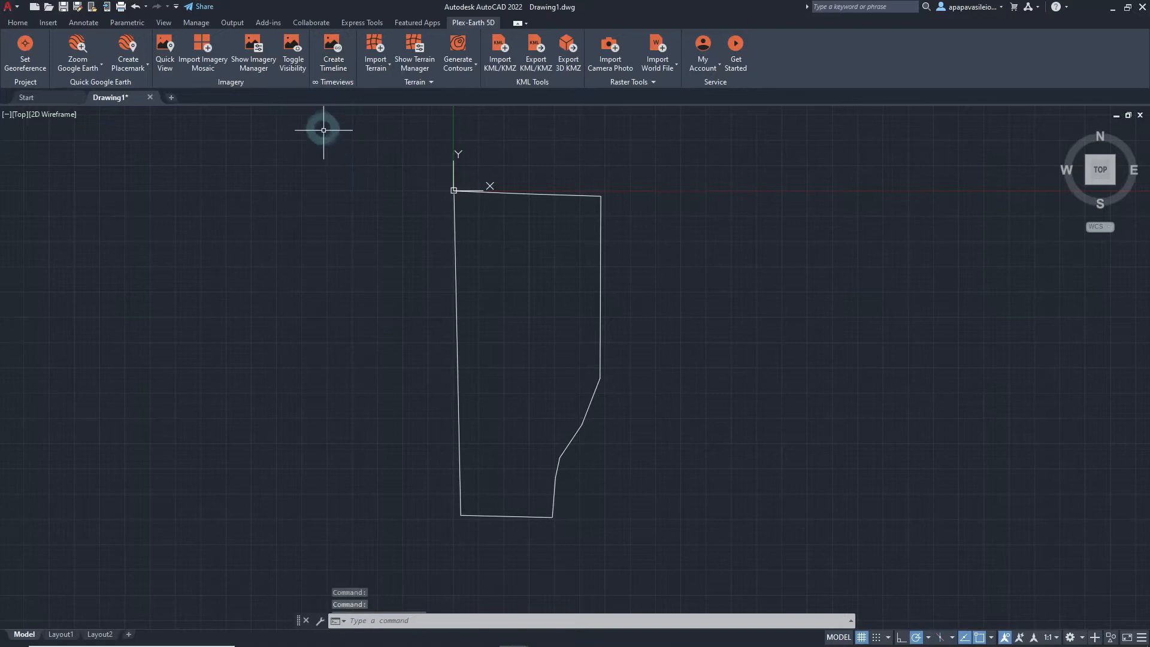
Step: Start Create Timeline and define its area By Rectangle with Specify rectangle
left_click(333, 50)
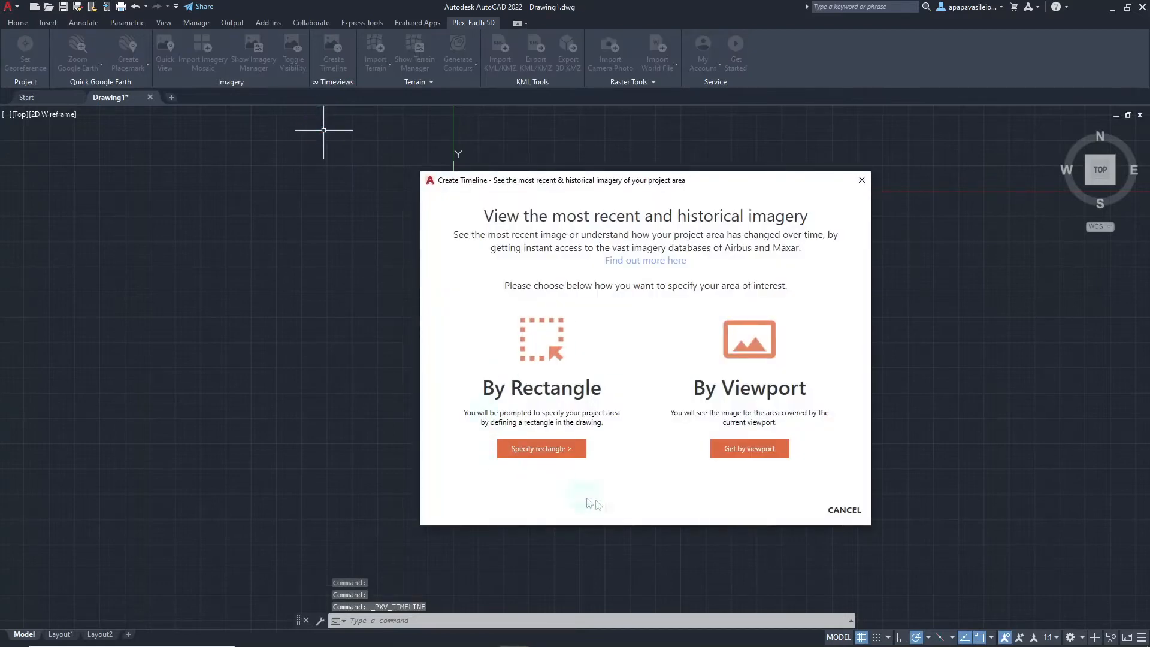
mouse_move(744, 508)
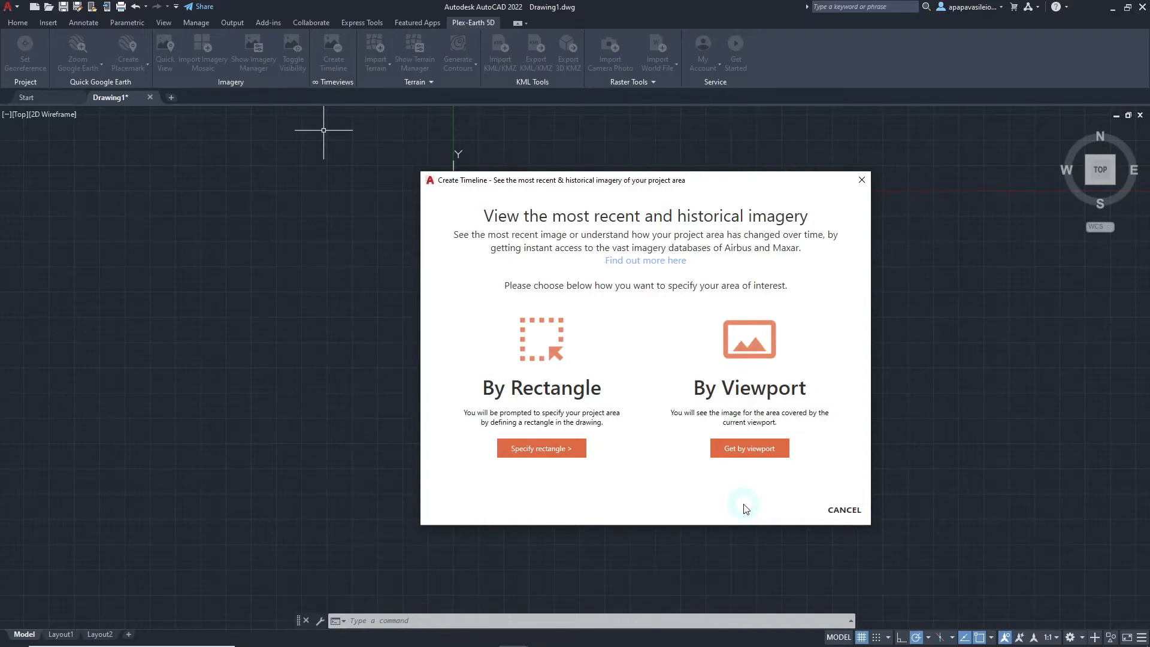
left_click(541, 448)
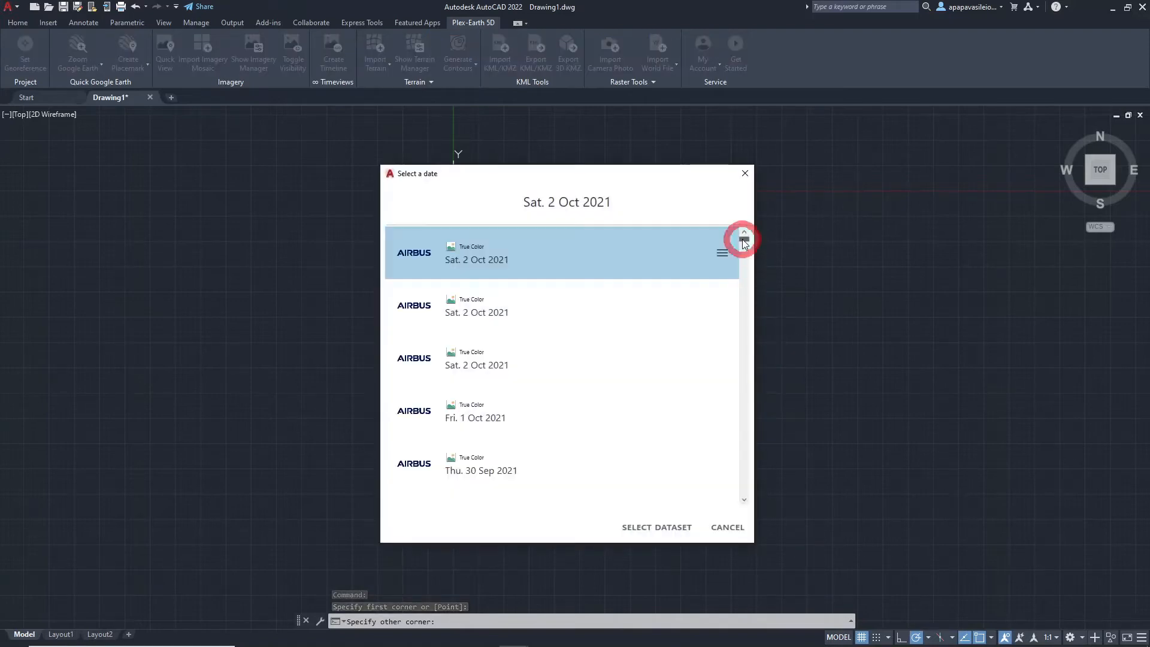
Step: Choose the Sat. 2 Oct 2021 Airbus true-colour dataset from the date list
scroll("down", 3)
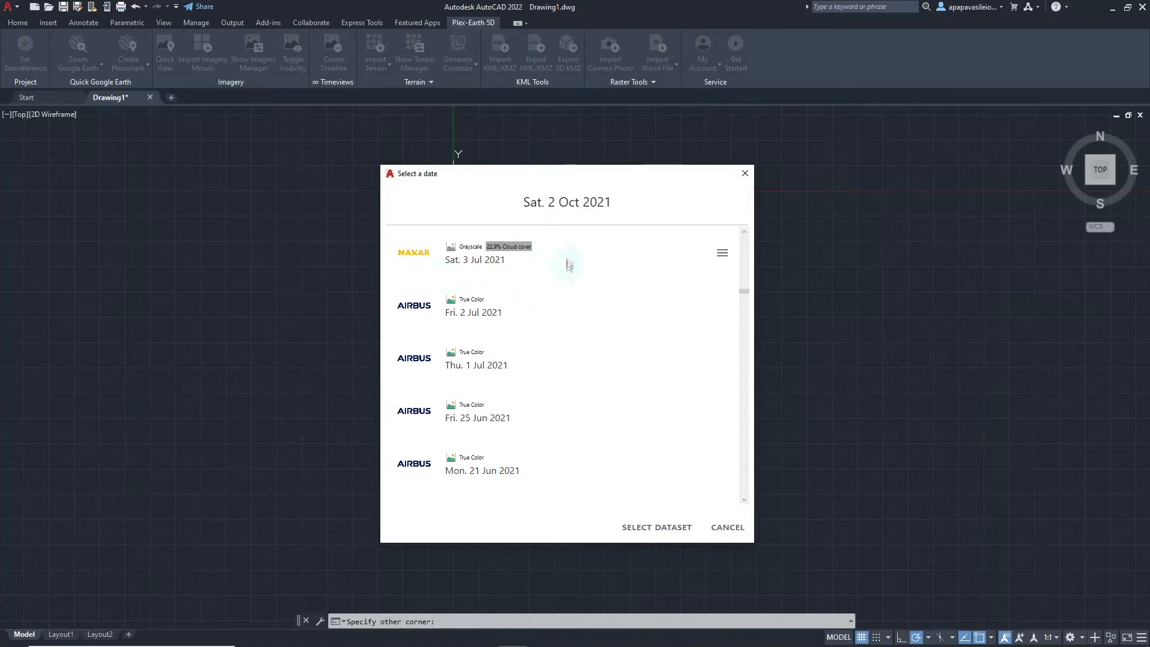
mouse_move(534, 277)
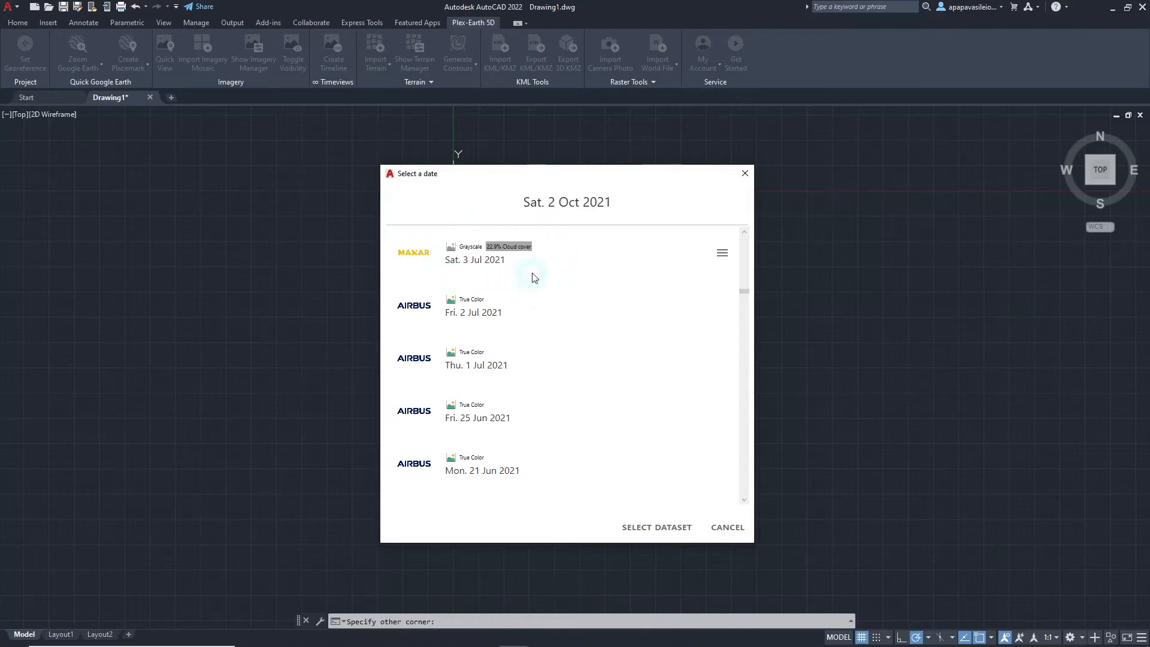
left_click(741, 242)
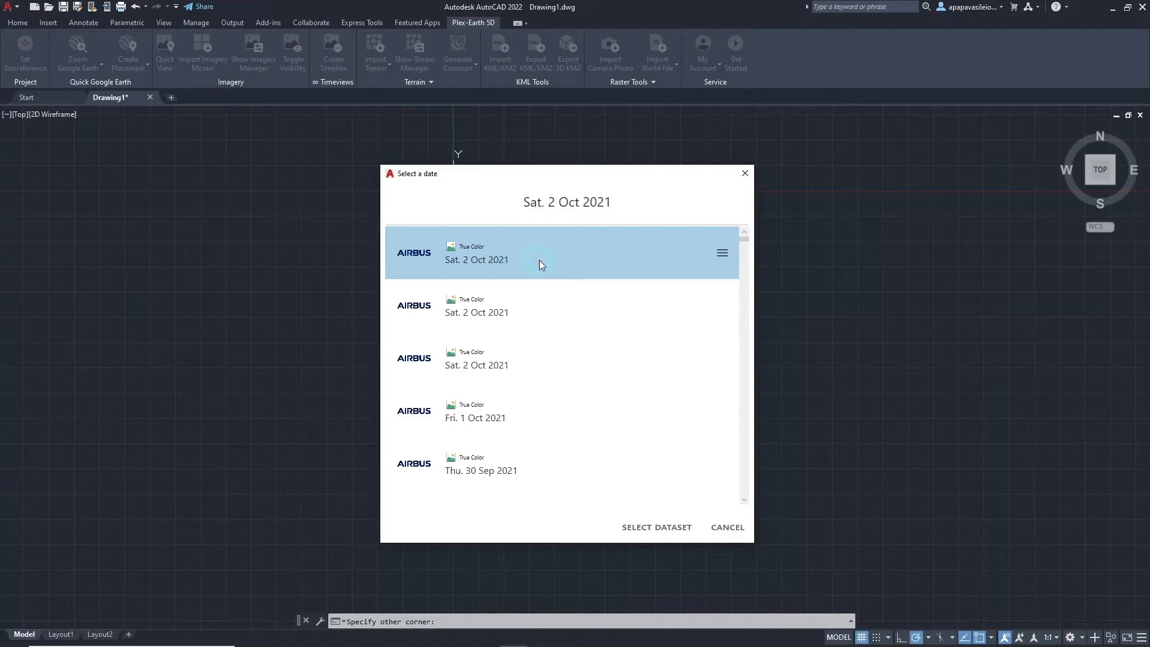
mouse_move(622, 511)
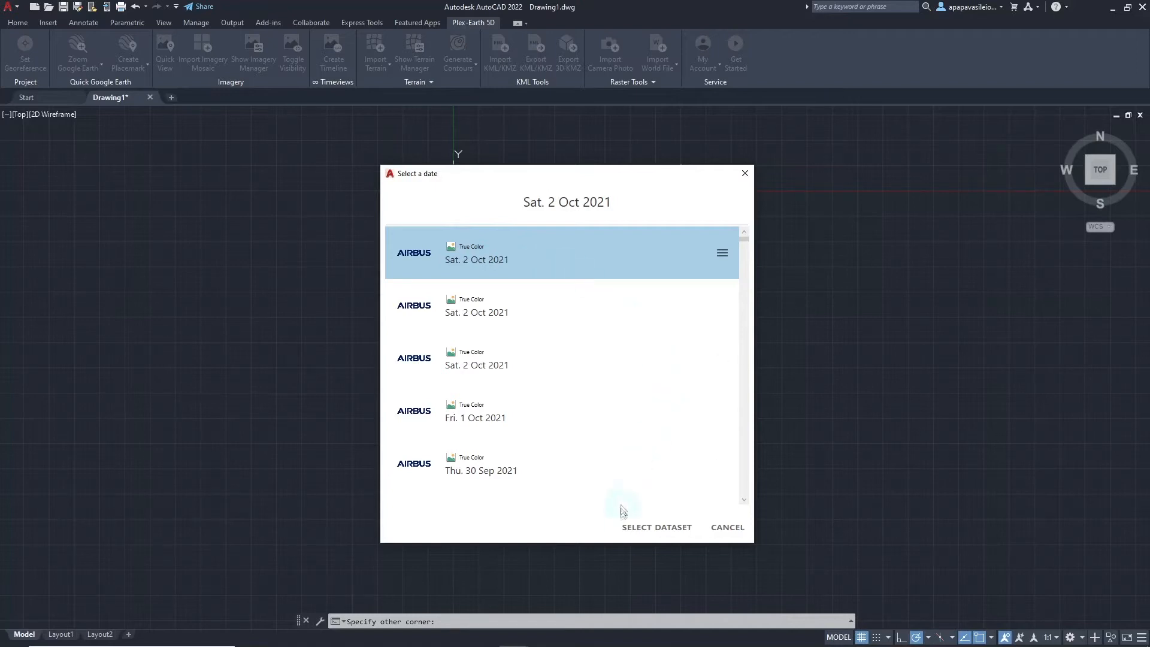
left_click(656, 527)
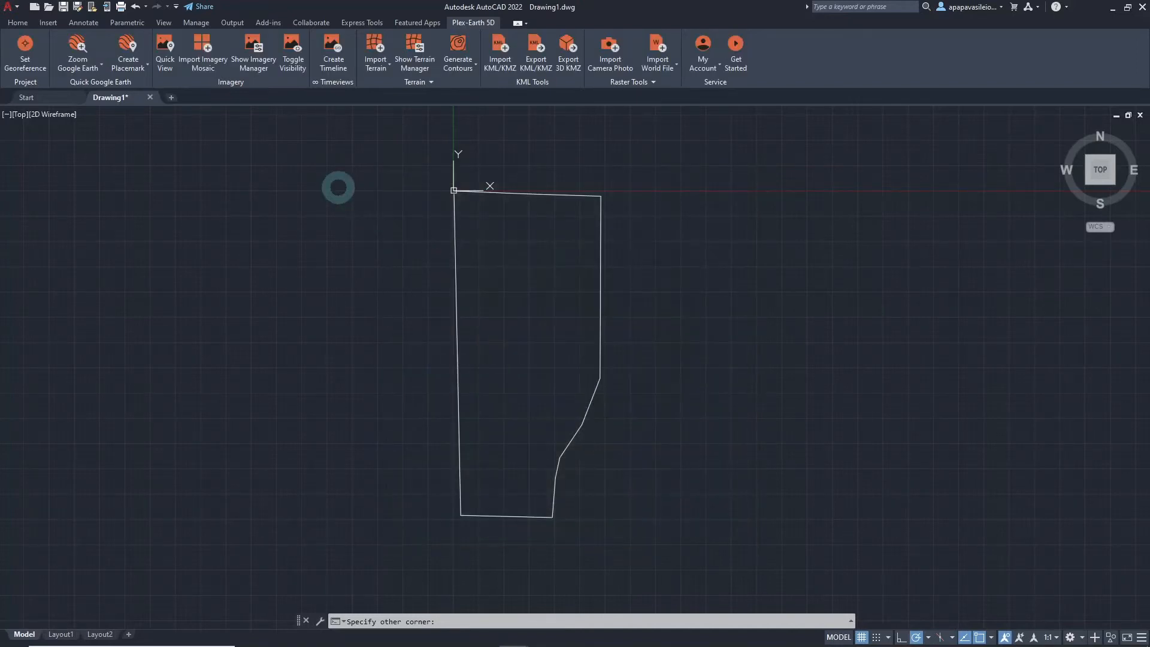
Step: Finish the rectangle to load Timeline 1, then add the Maxar Mon. 7 Oct 2019 date
left_click(333, 47)
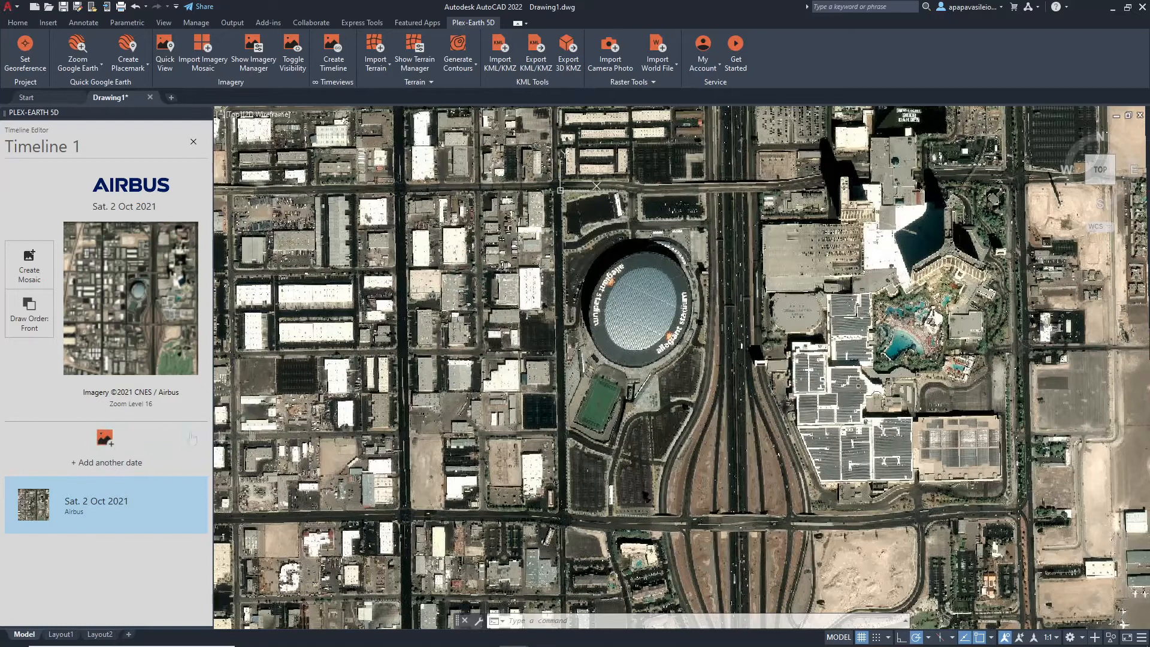
left_click(107, 443)
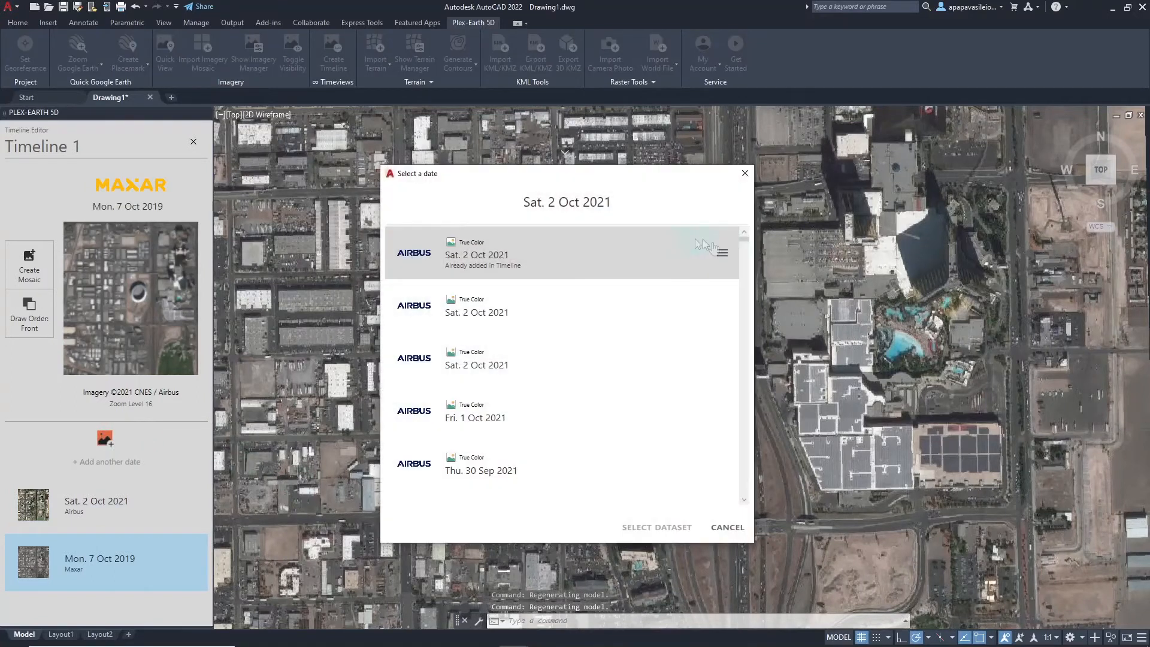
left_click(743, 501)
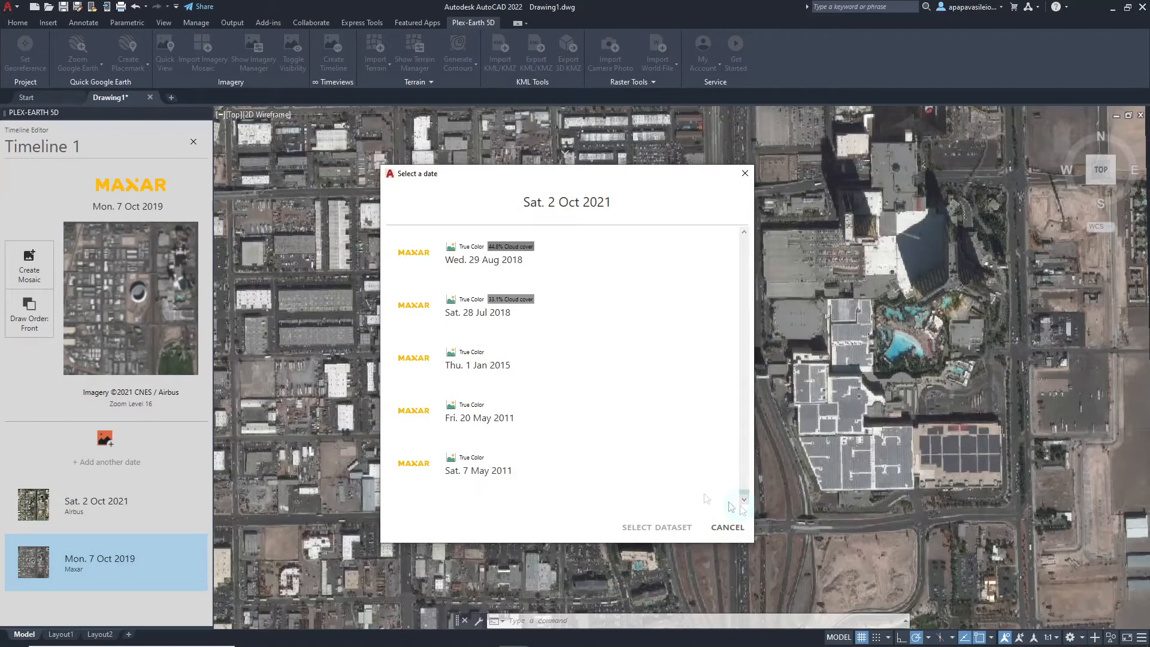
left_click(479, 411)
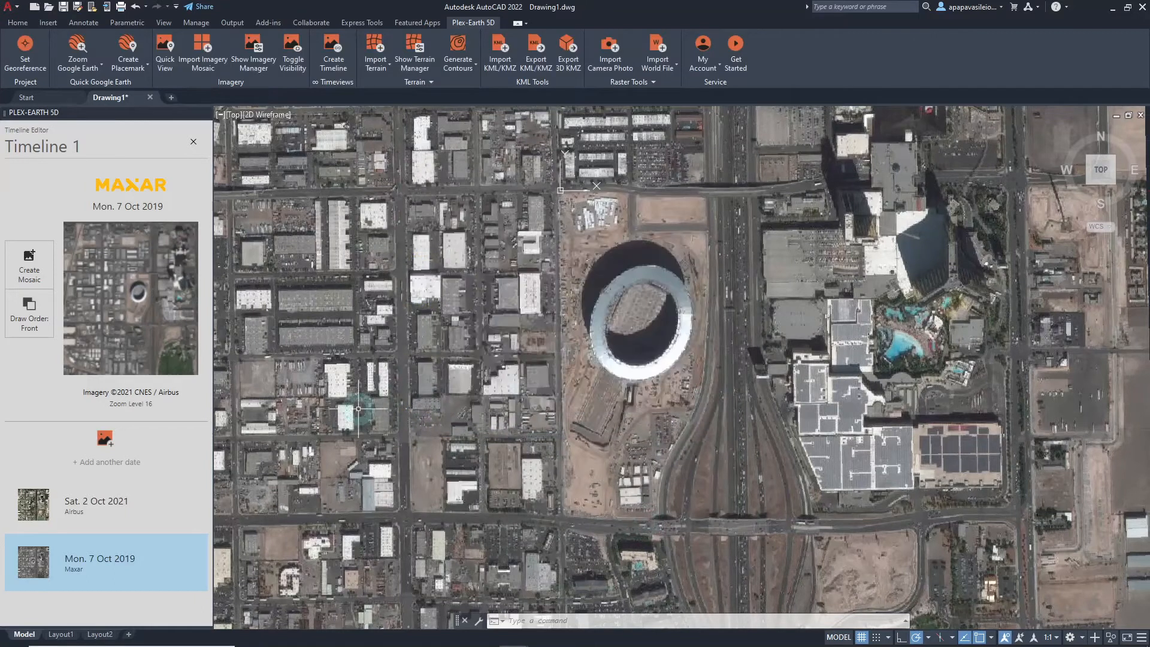
Step: Add the Maxar Fri. 20 May 2011 date, view 7 Oct 2019, then return to 2 Oct 2021
left_click(99, 594)
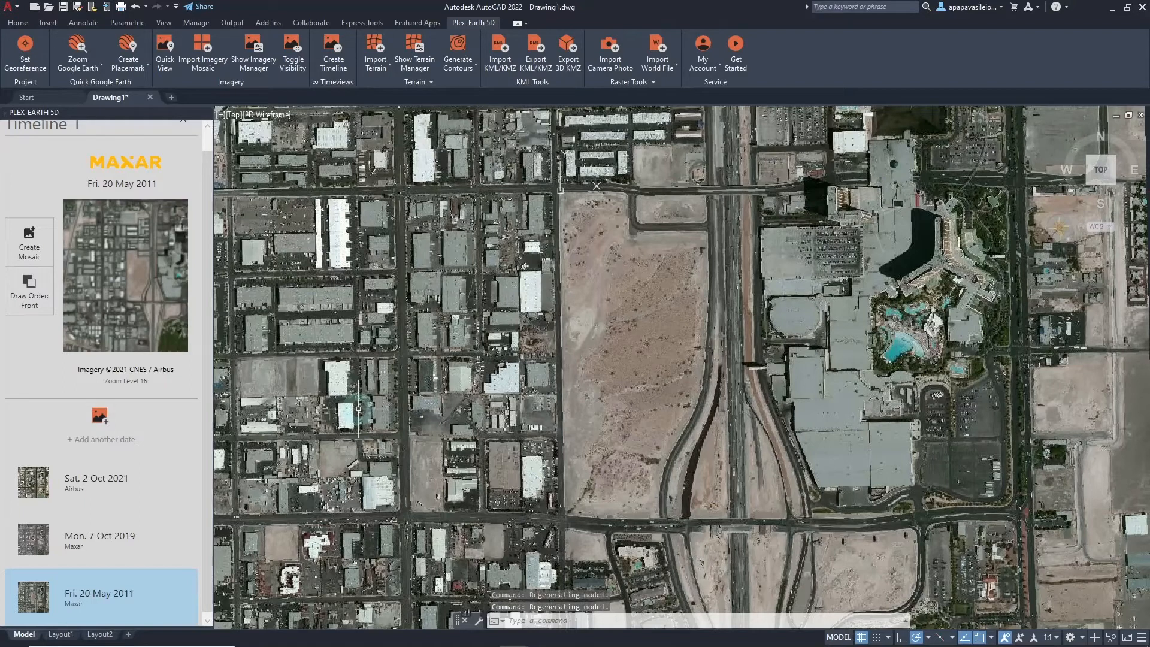
mouse_move(359, 408)
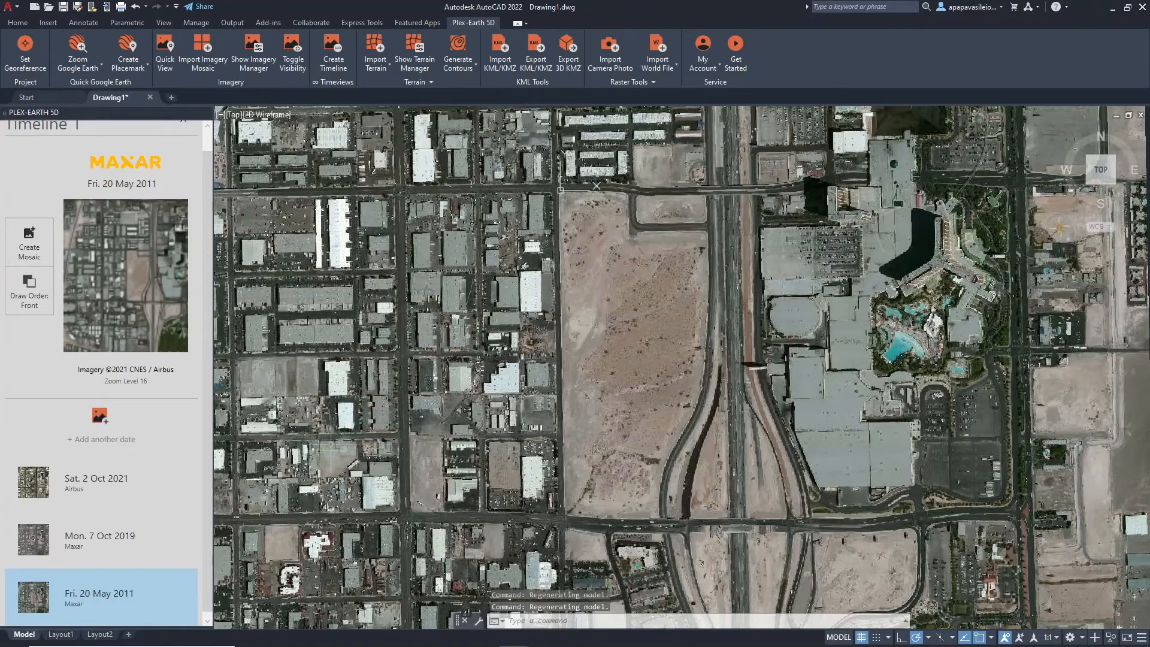
left_click(100, 539)
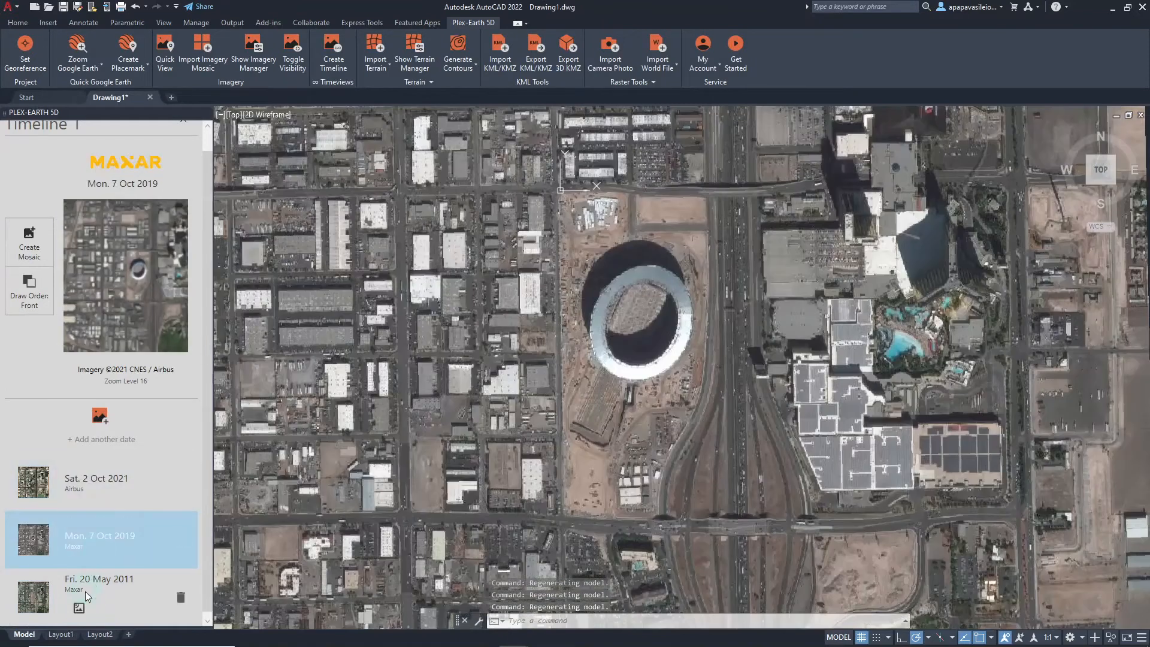
left_click(96, 483)
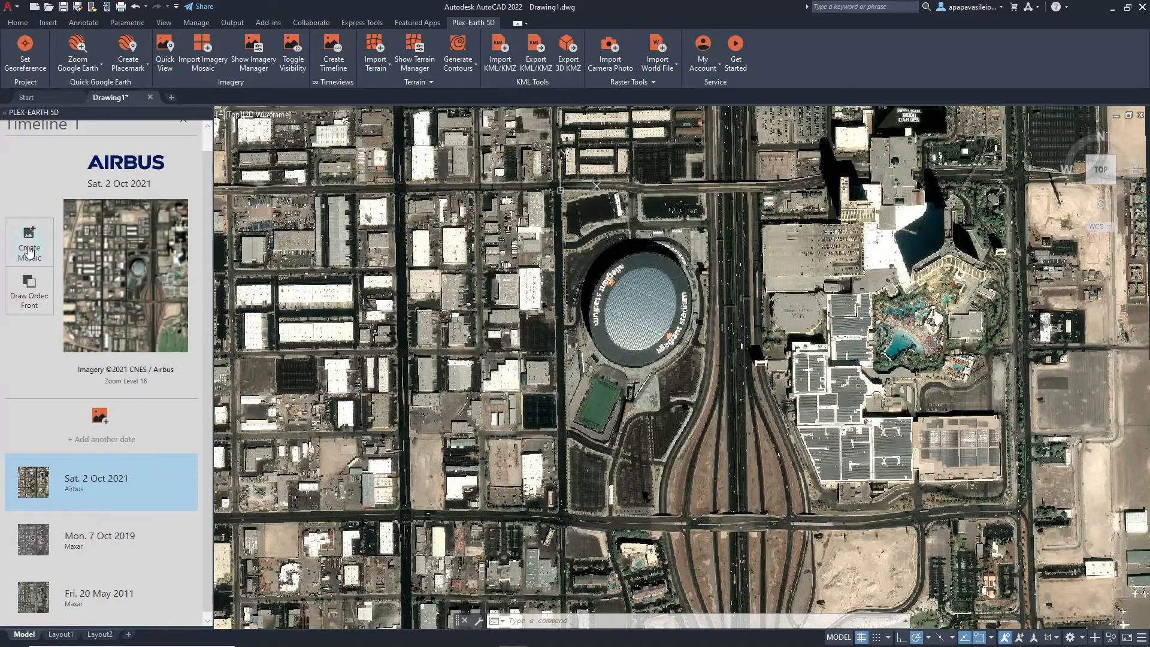
Step: Create Mosaic 1 from the 2021 image at Zoom Level 19 and mark its 16-tile area
left_click(28, 239)
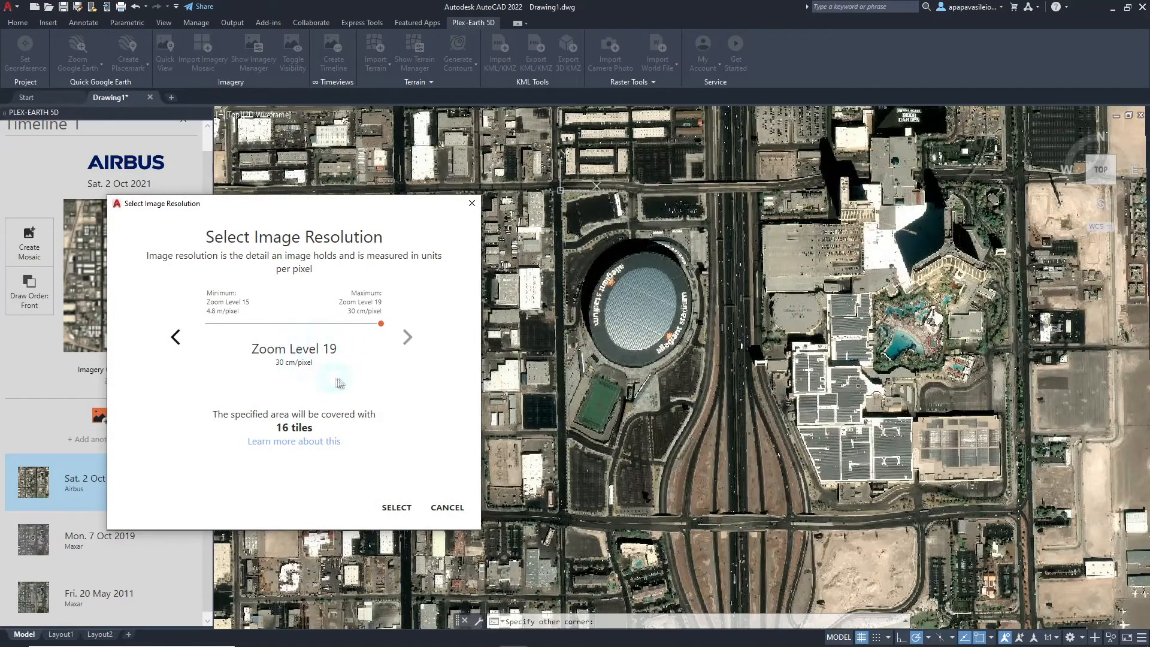
mouse_move(352, 345)
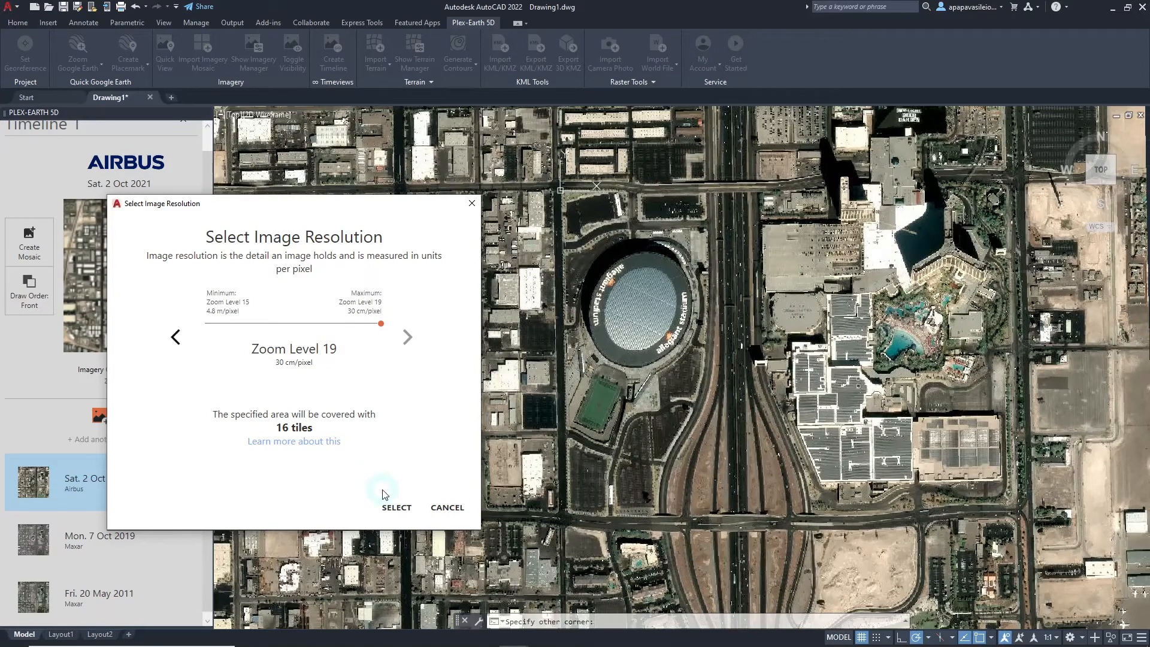
left_click(396, 507)
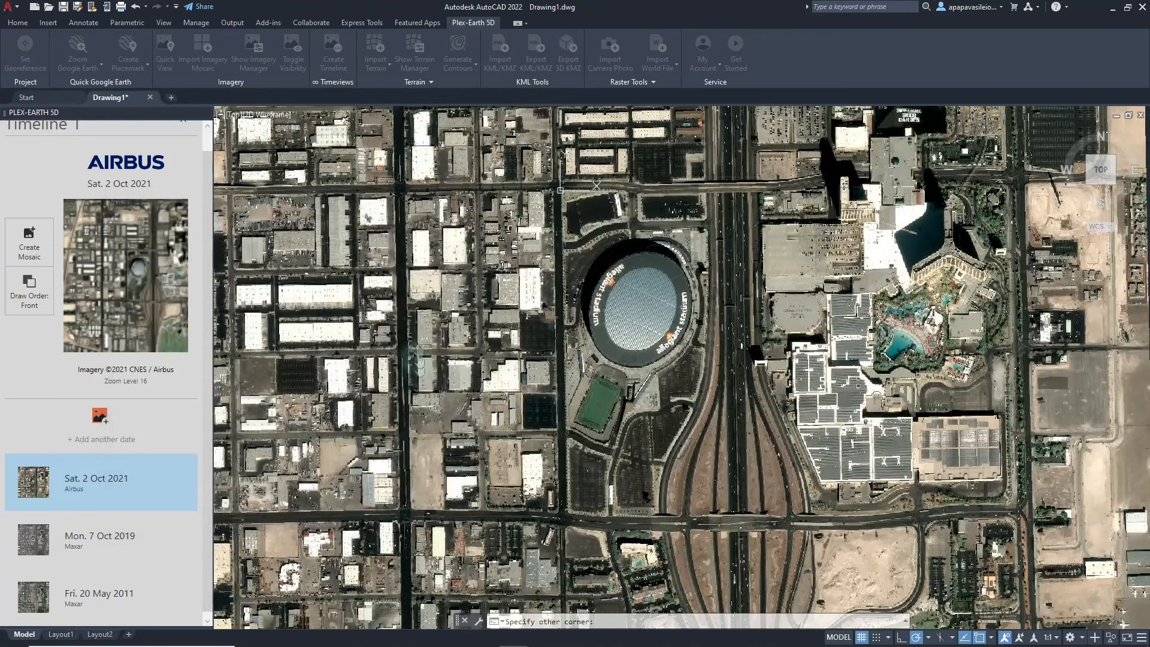
left_click(28, 242)
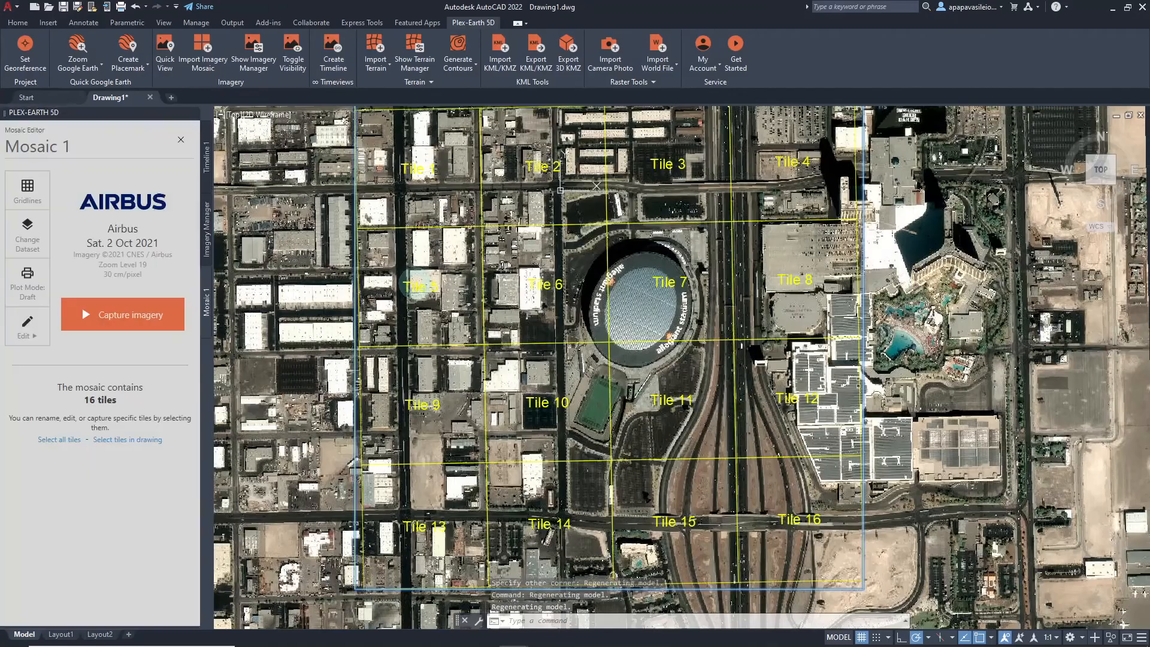
Step: Capture imagery for all 16 mosaic tiles and toggle the tile gridlines
left_click(122, 314)
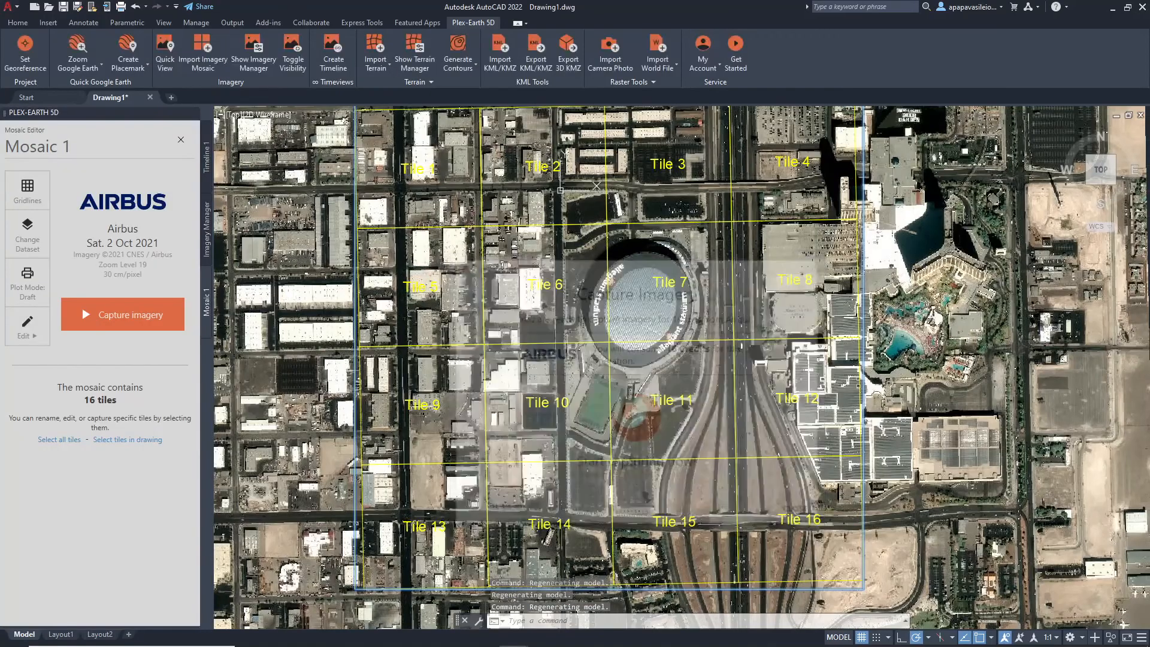
left_click(122, 314)
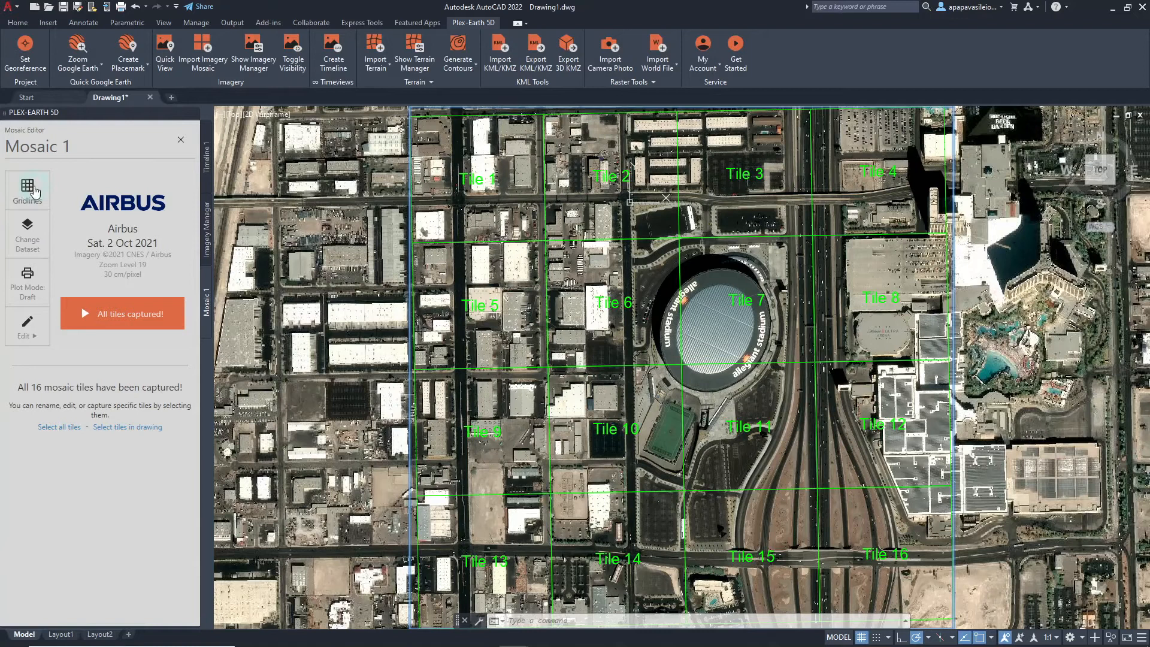
left_click(28, 190)
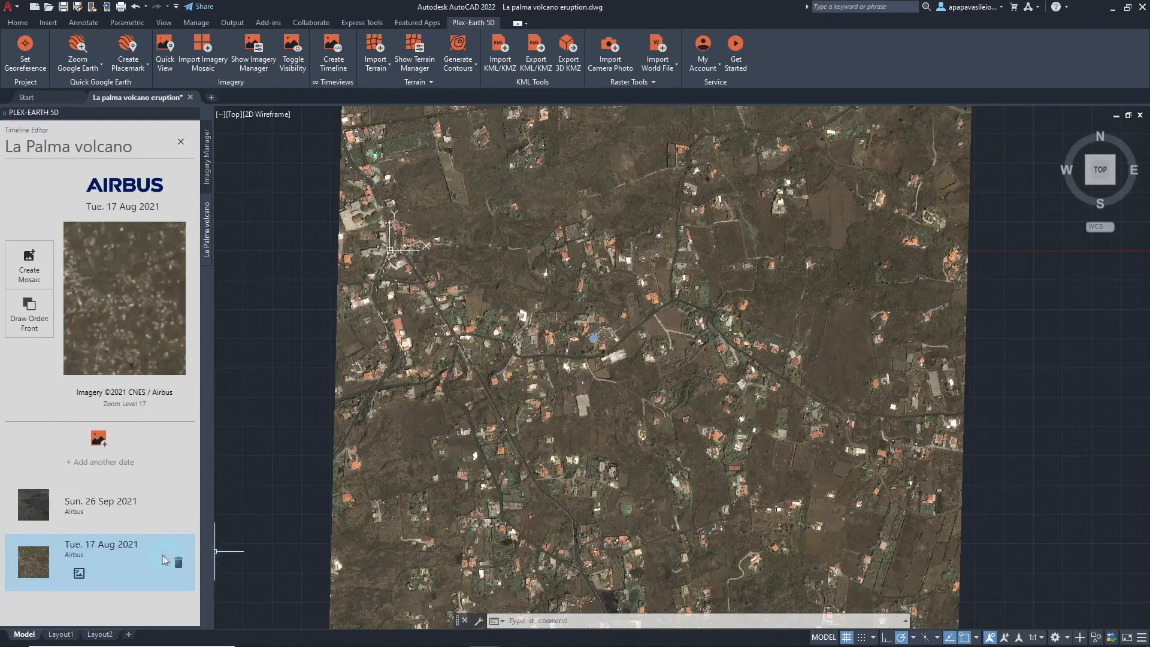
mouse_move(134, 560)
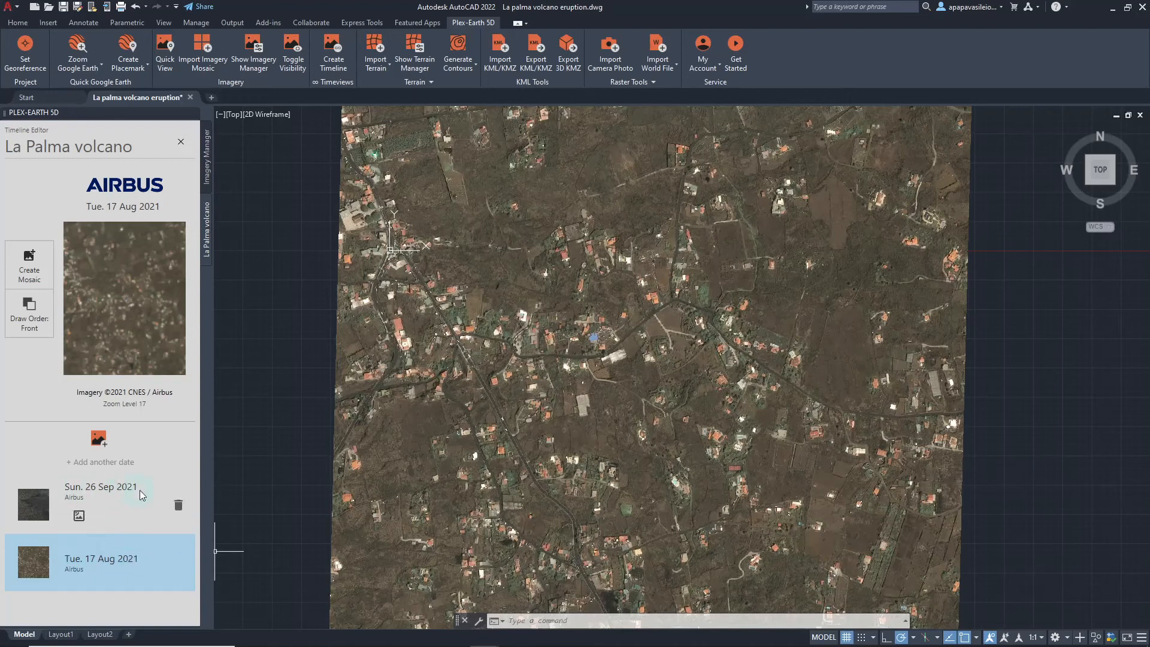
Step: Switch the La Palma volcano timeline to the Sun. 26 Sep 2021 Airbus image
left_click(100, 491)
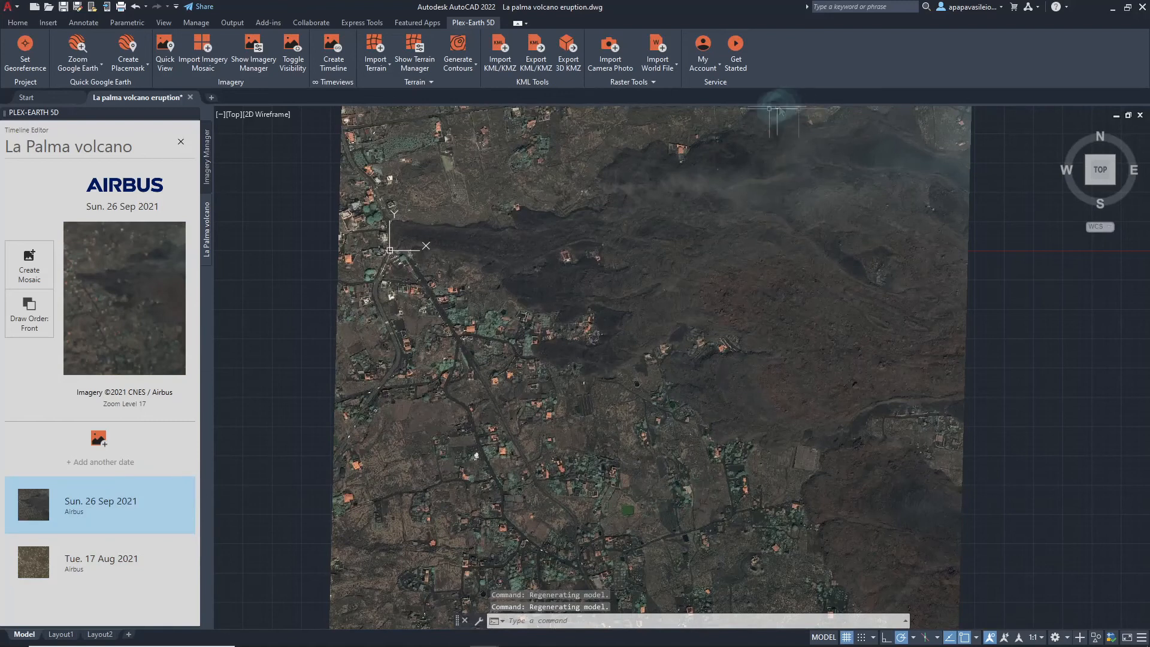
mouse_move(756, 411)
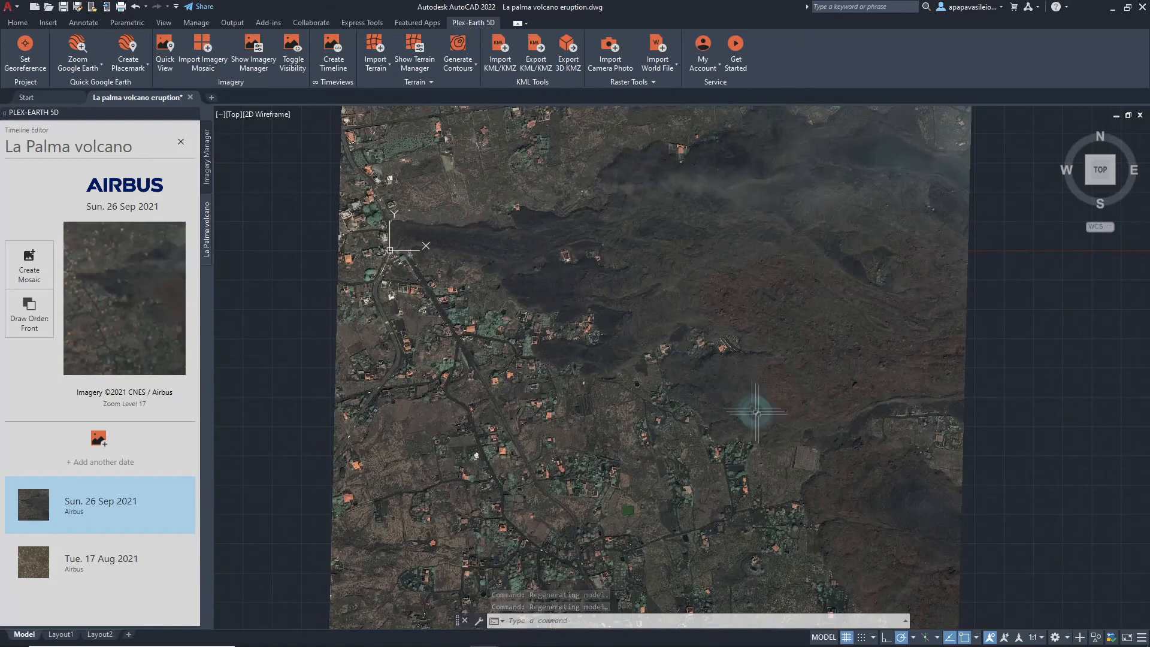
mouse_move(865, 560)
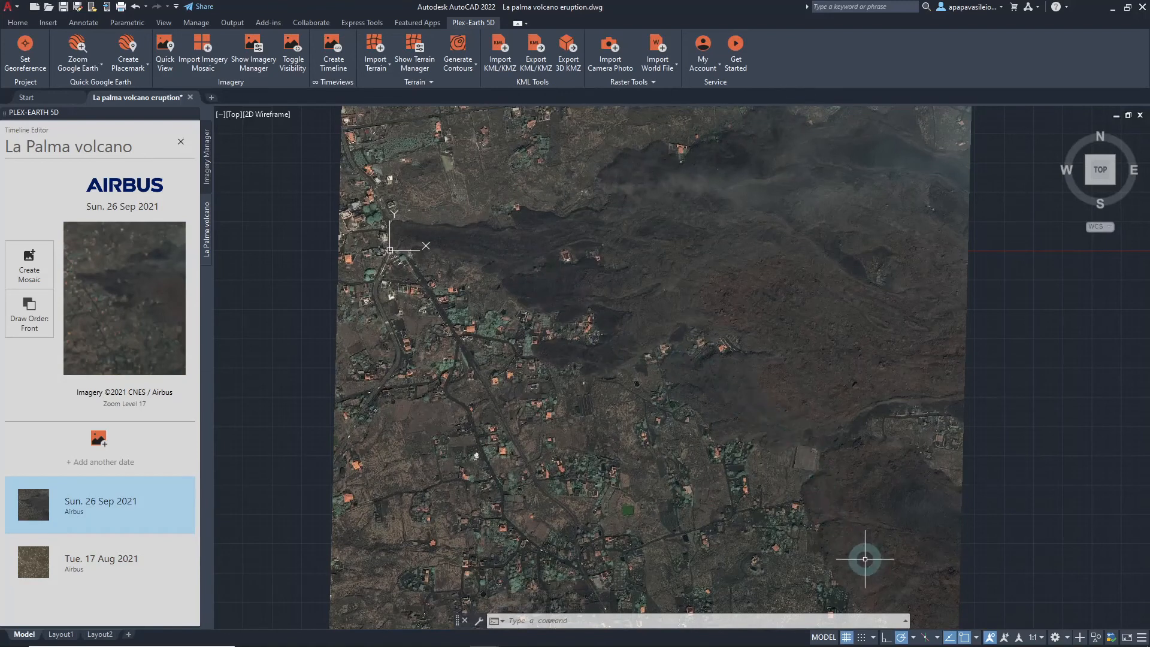